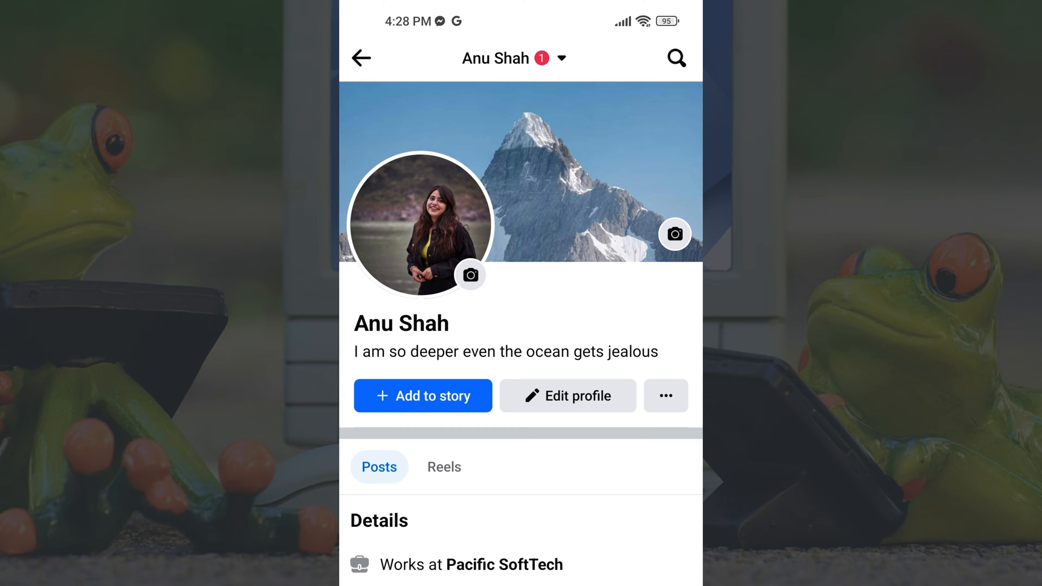
# Launch Facebook from its Play Store listing and go to your own profile
pyautogui.scroll(3)
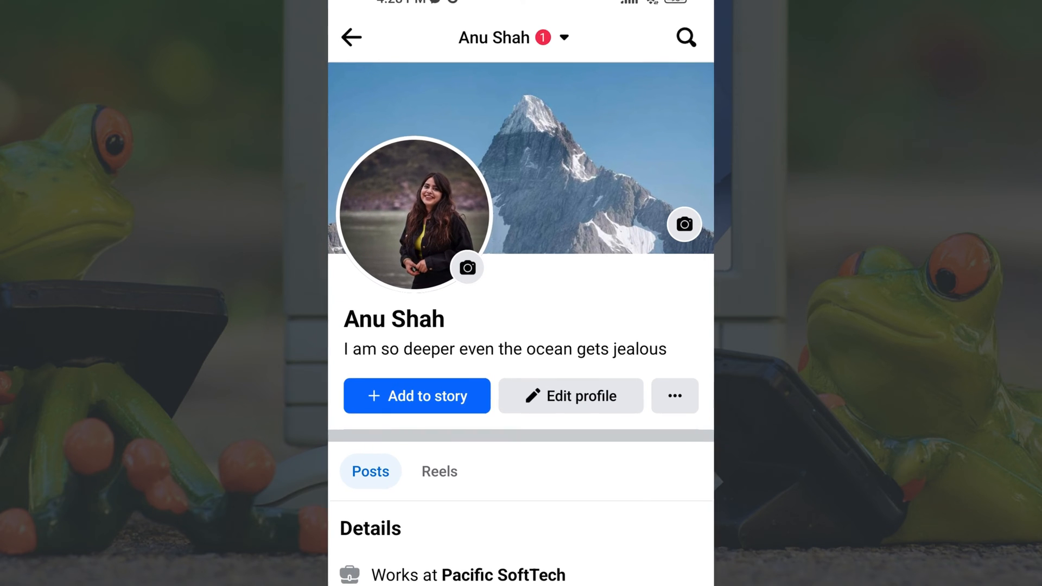
pyautogui.scroll(3)
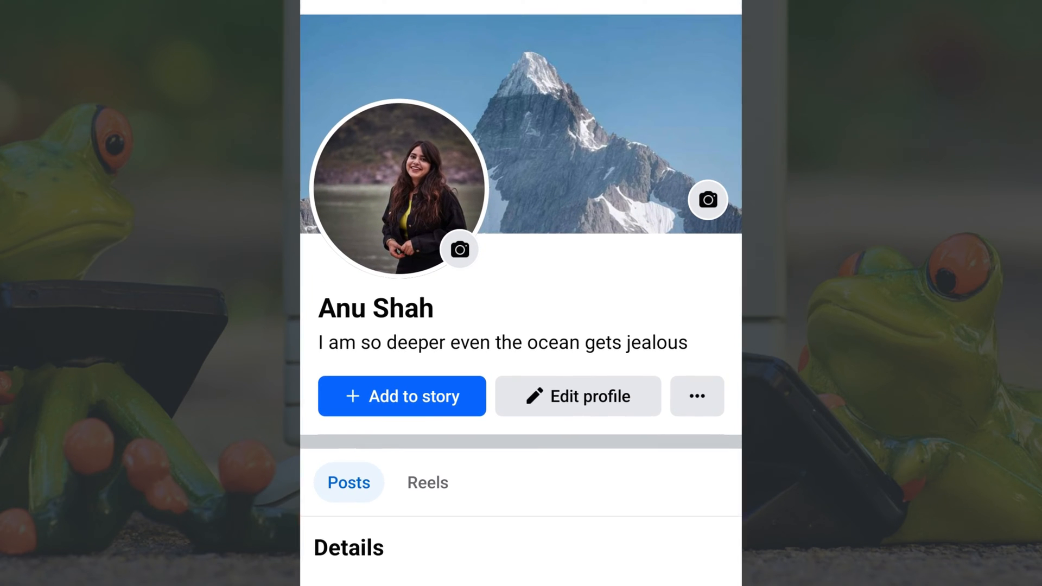
pyautogui.scroll(3)
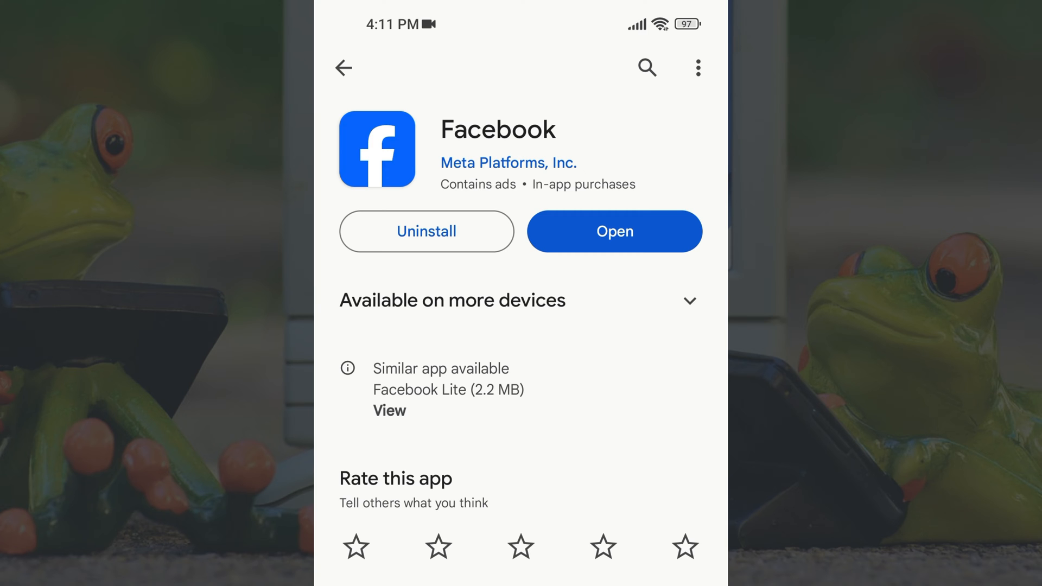
pyautogui.click(614, 231)
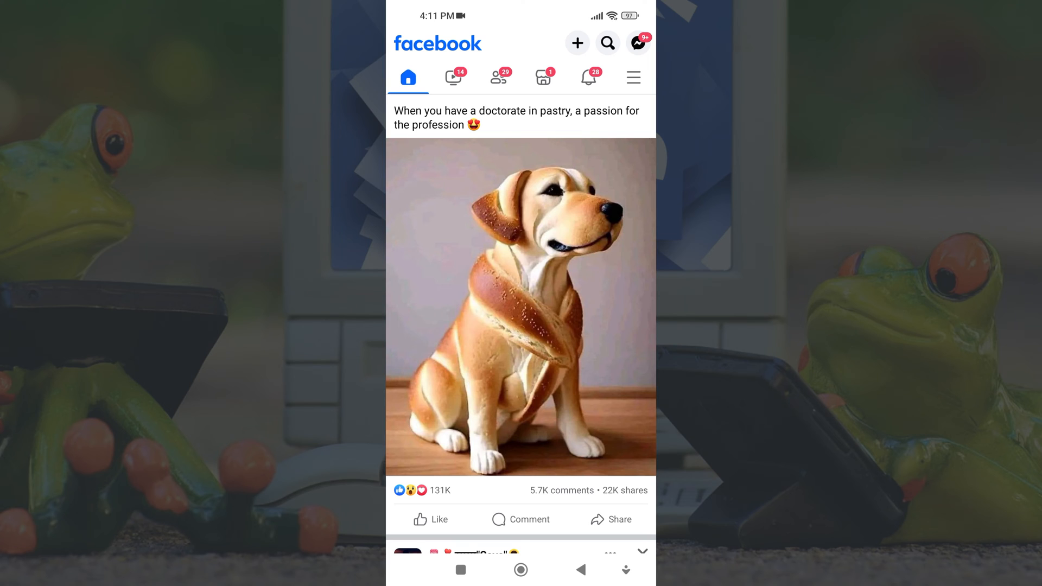
pyautogui.click(632, 77)
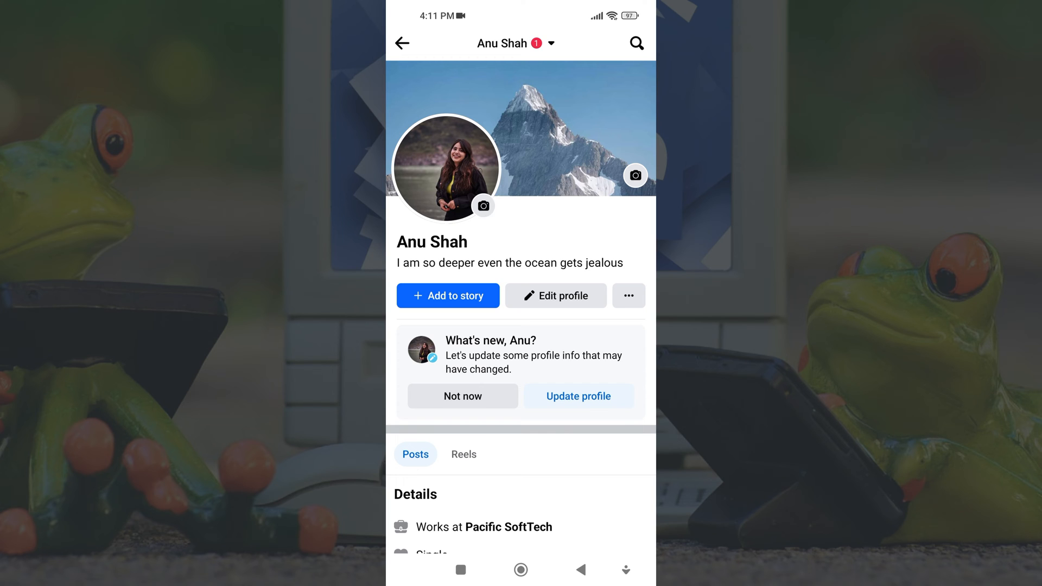
# Delete the mountain cover photo through its three-dot options menu in the app
pyautogui.click(635, 175)
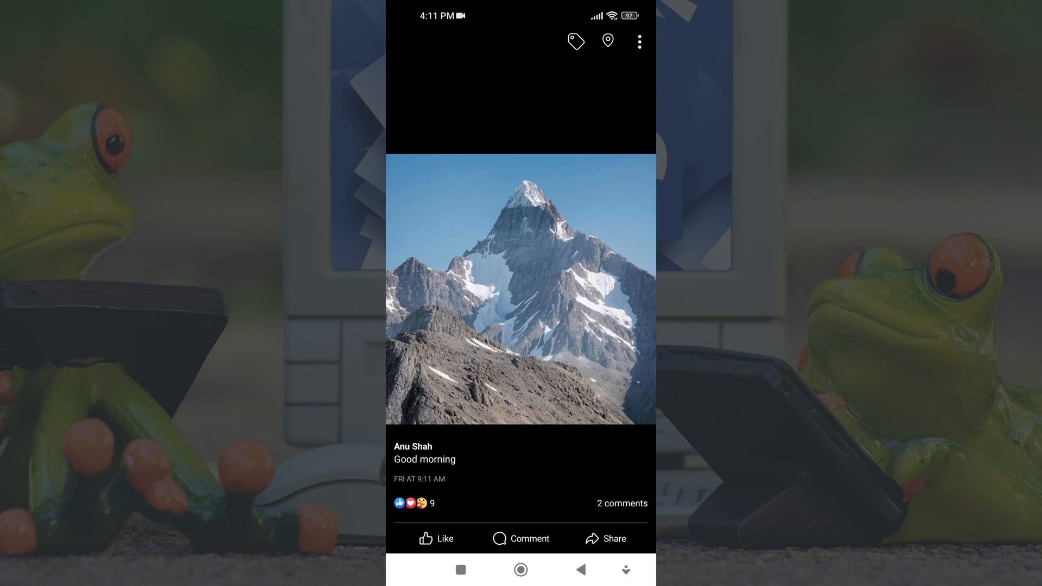
pyautogui.click(638, 41)
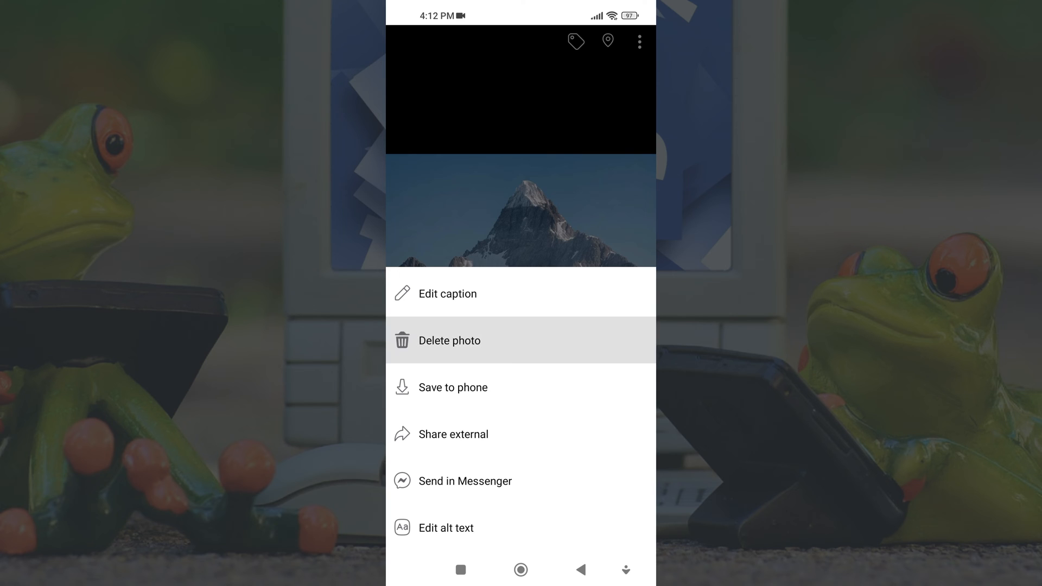
pyautogui.click(450, 340)
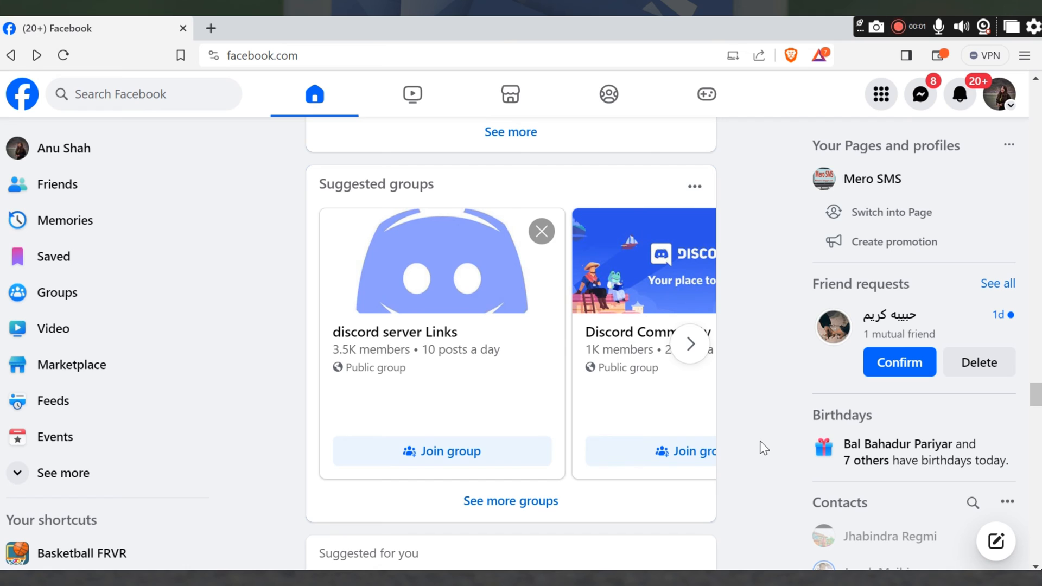
pyautogui.moveTo(63, 148)
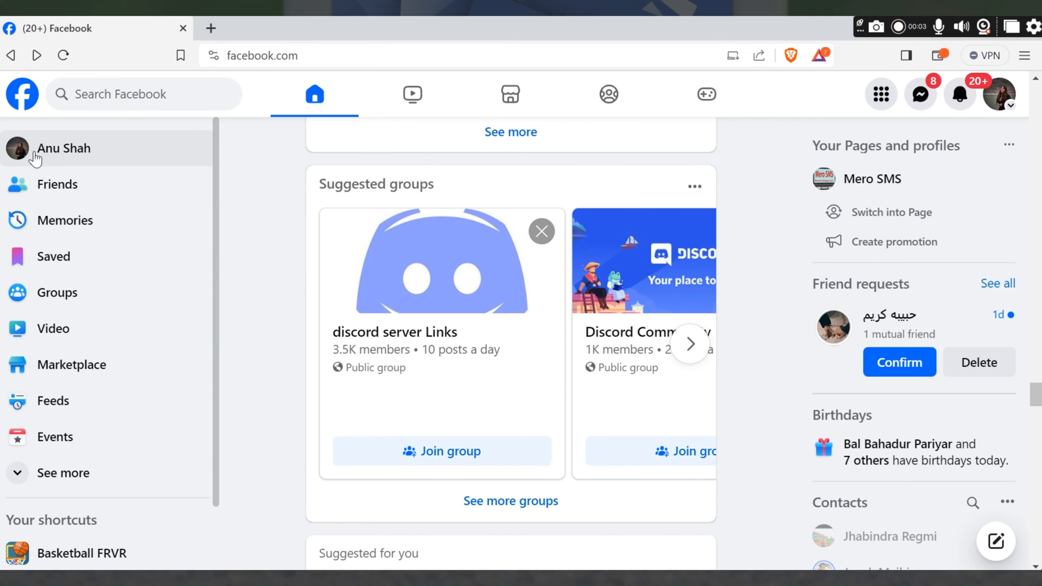
pyautogui.moveTo(63, 148)
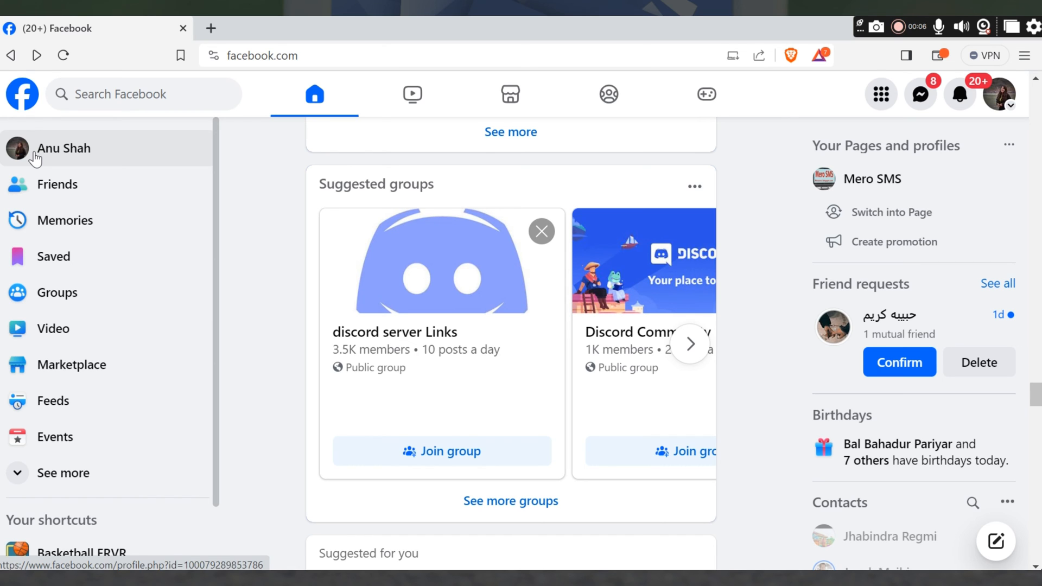
# Go to your own profile page from the left sidebar on facebook.com
pyautogui.click(63, 149)
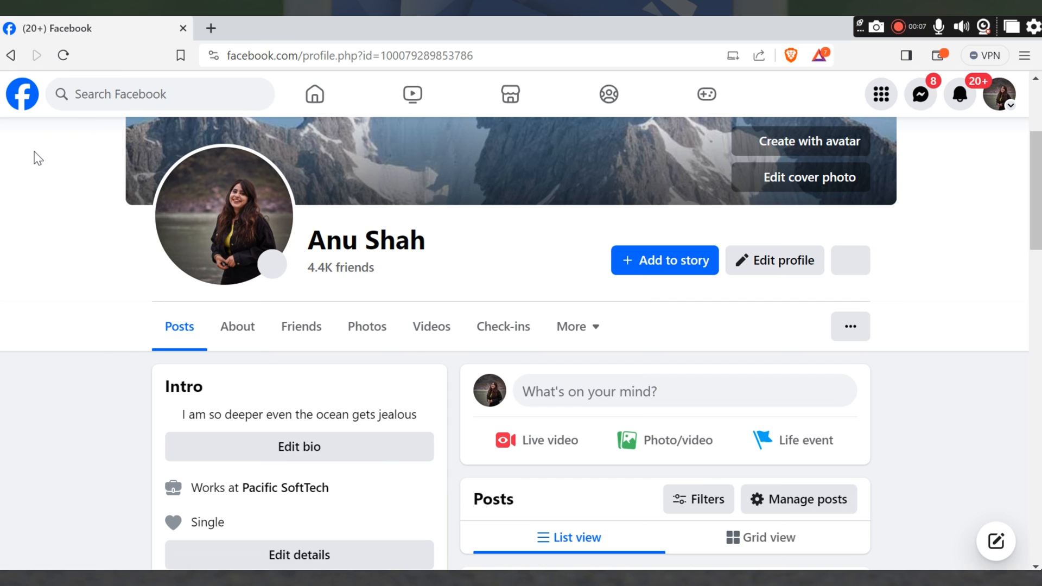
pyautogui.scroll(3)
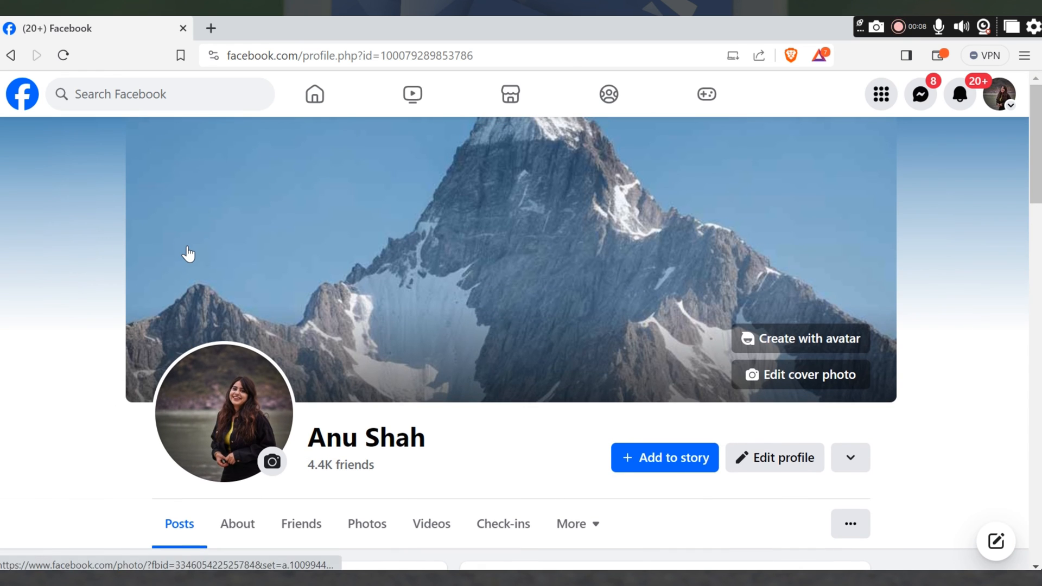
pyautogui.moveTo(582, 261)
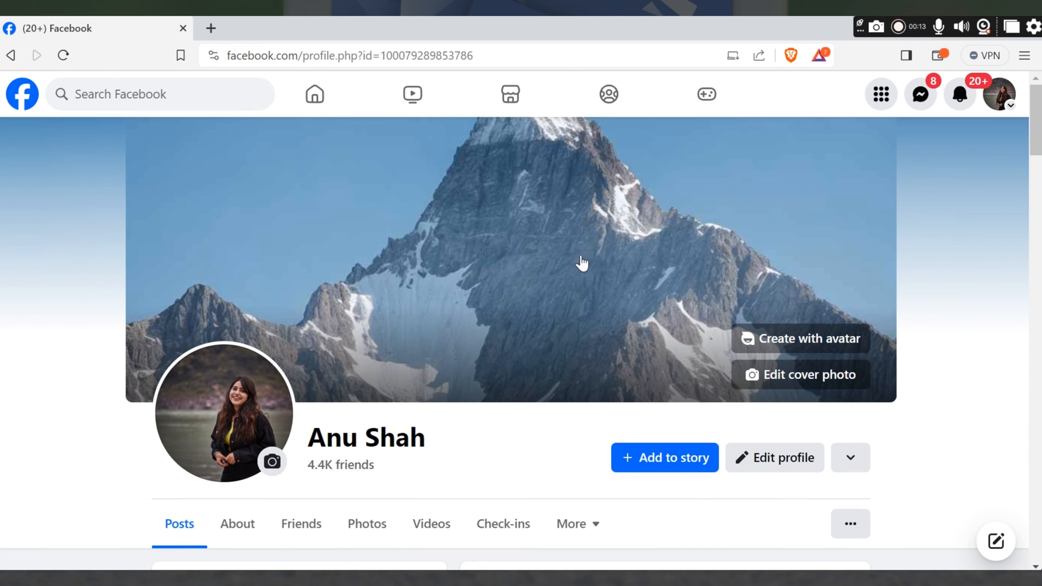
# Choose Delete Photo from the mountain cover photo's options to reach the confirmation prompt
pyautogui.click(581, 262)
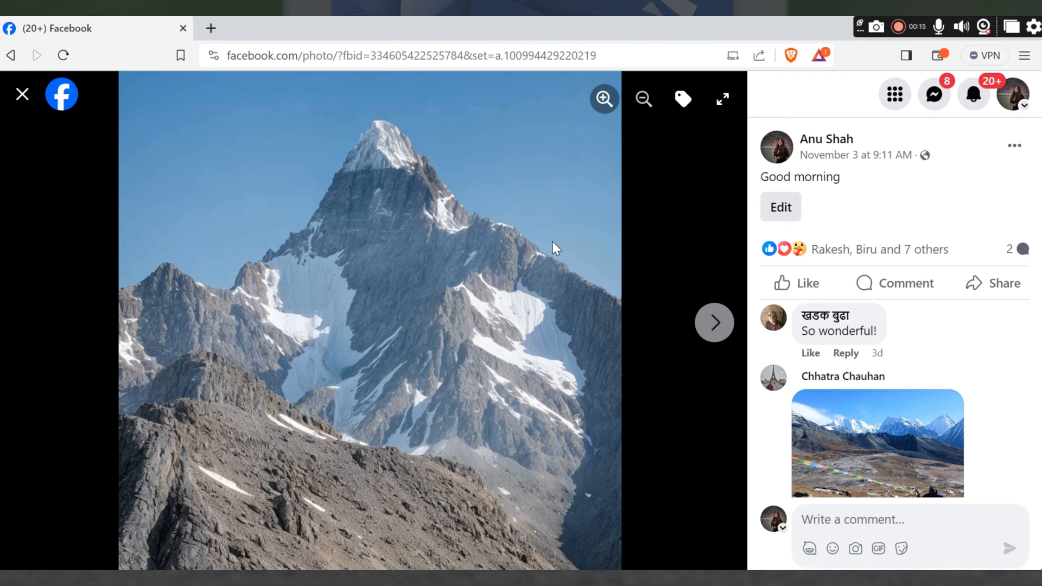
pyautogui.moveTo(999, 153)
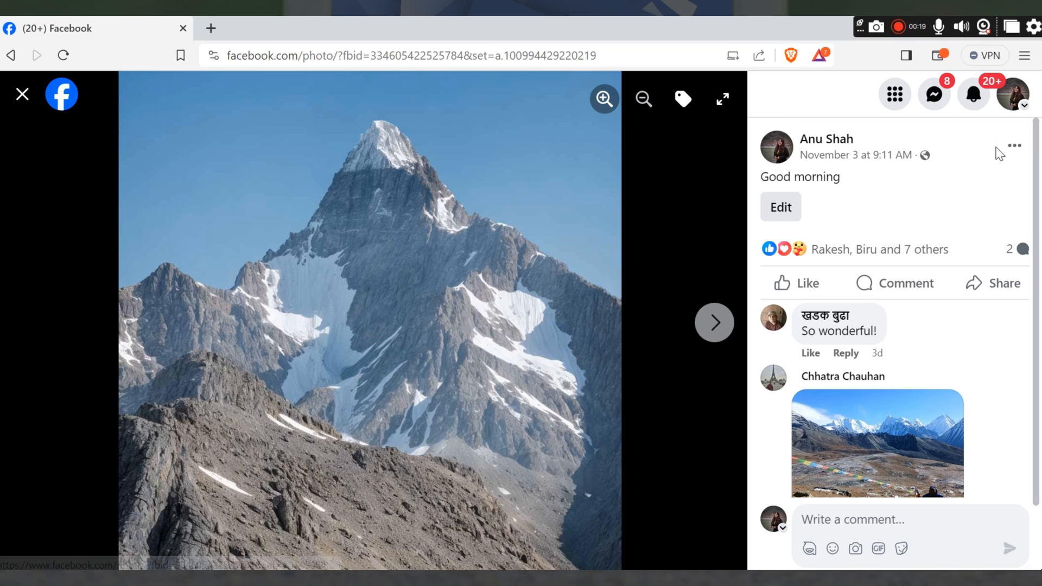
pyautogui.click(1014, 146)
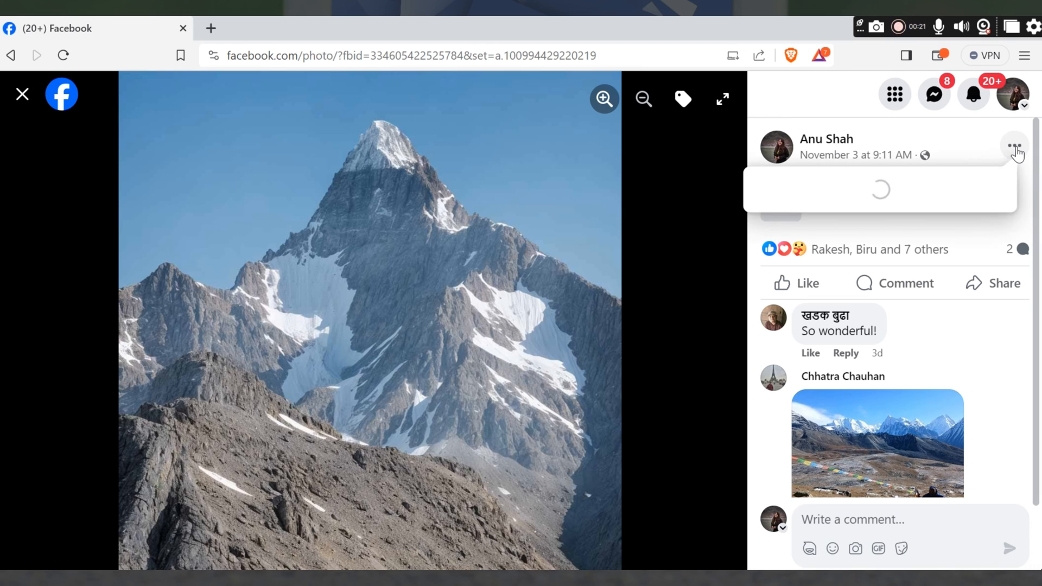
pyautogui.click(1013, 145)
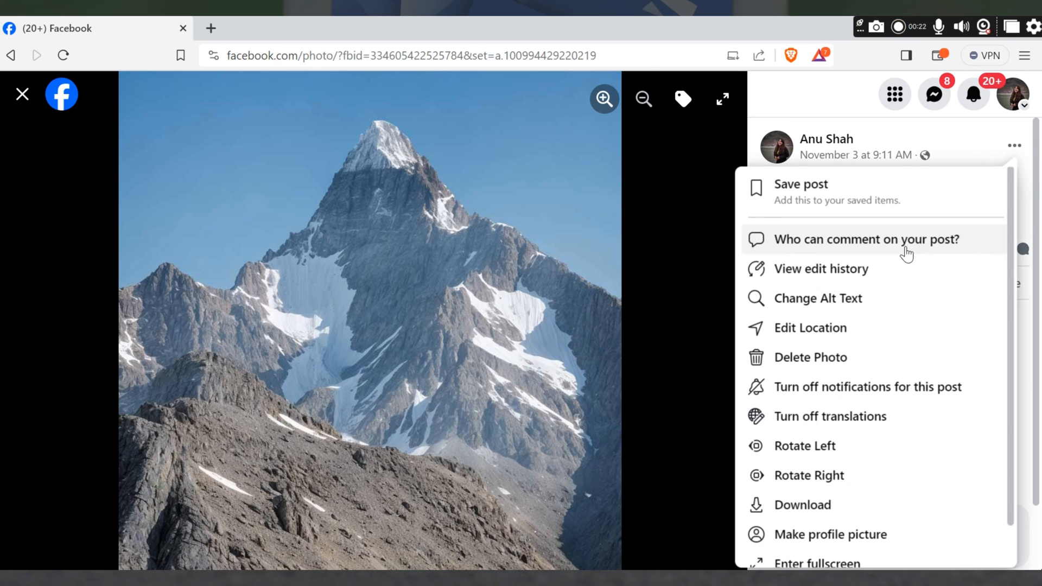
pyautogui.moveTo(804, 357)
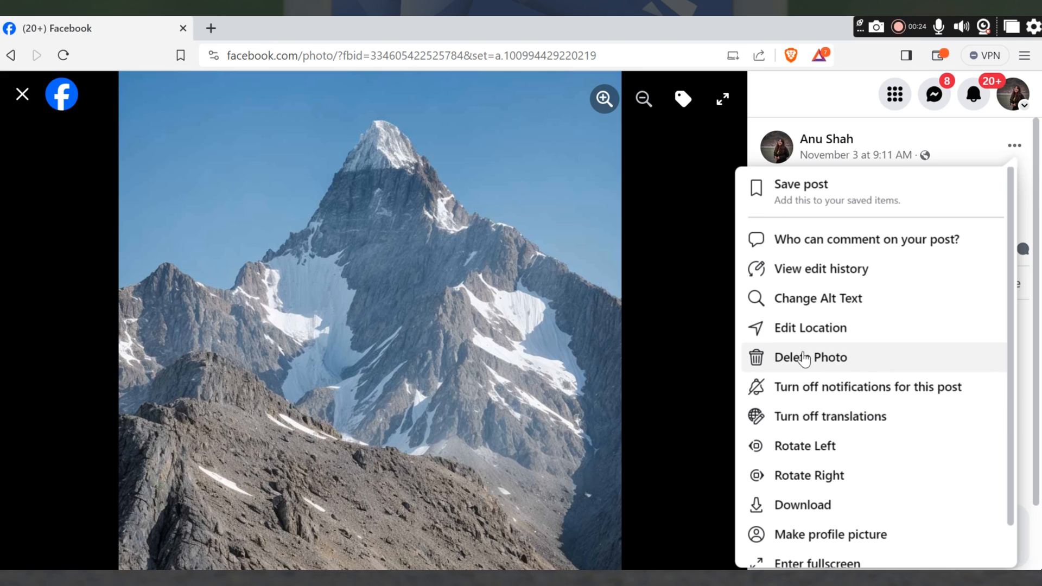
pyautogui.click(809, 357)
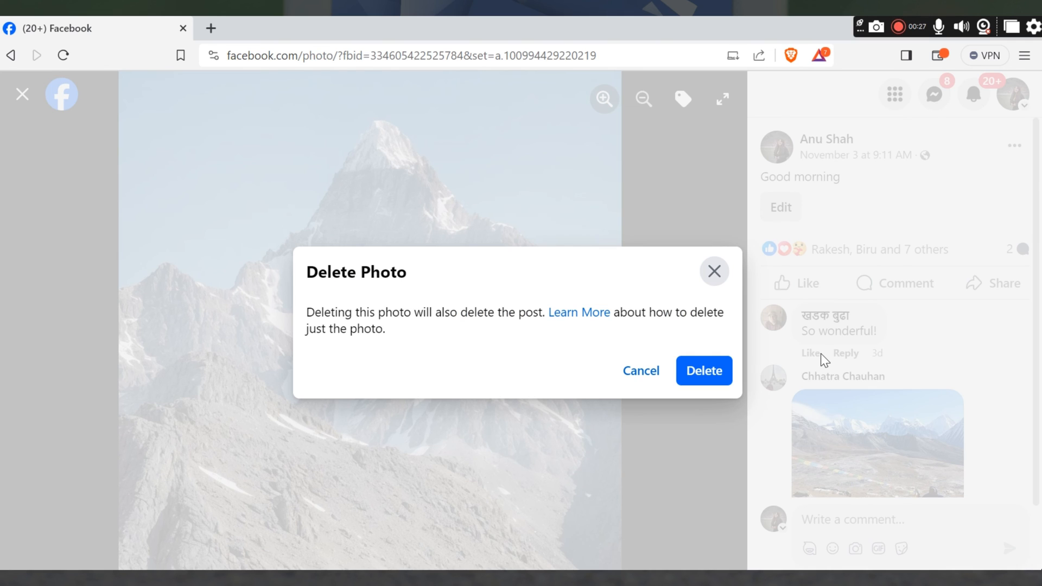